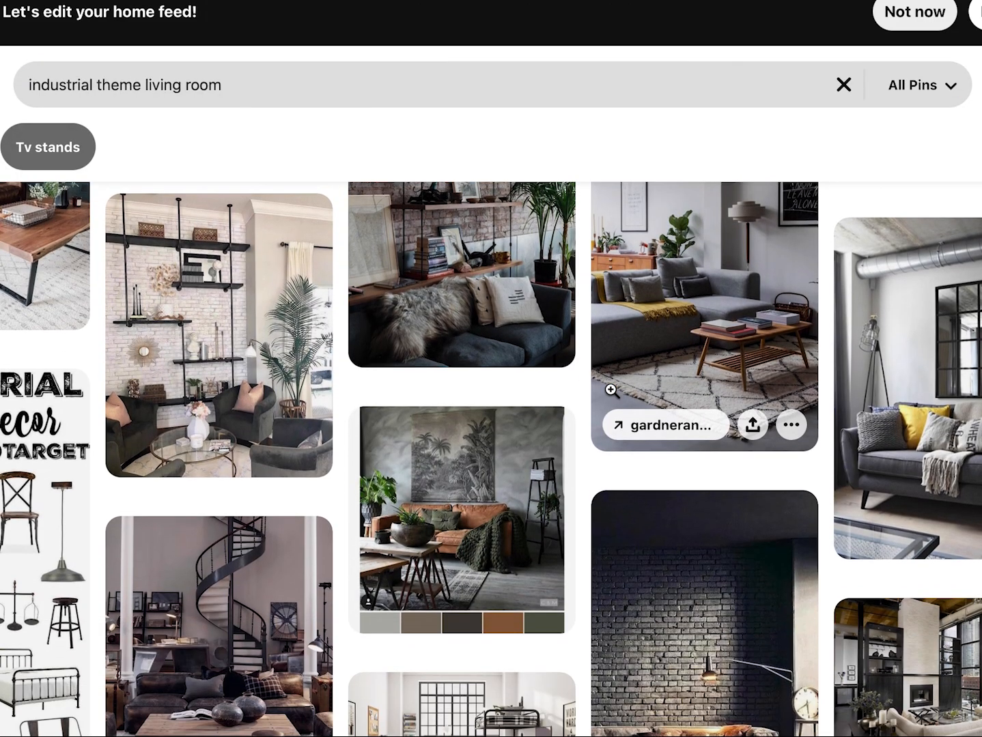
# - Scroll past the industrial living room results and start a Pinterest search for 'conc'
pyautogui.scroll(-3)
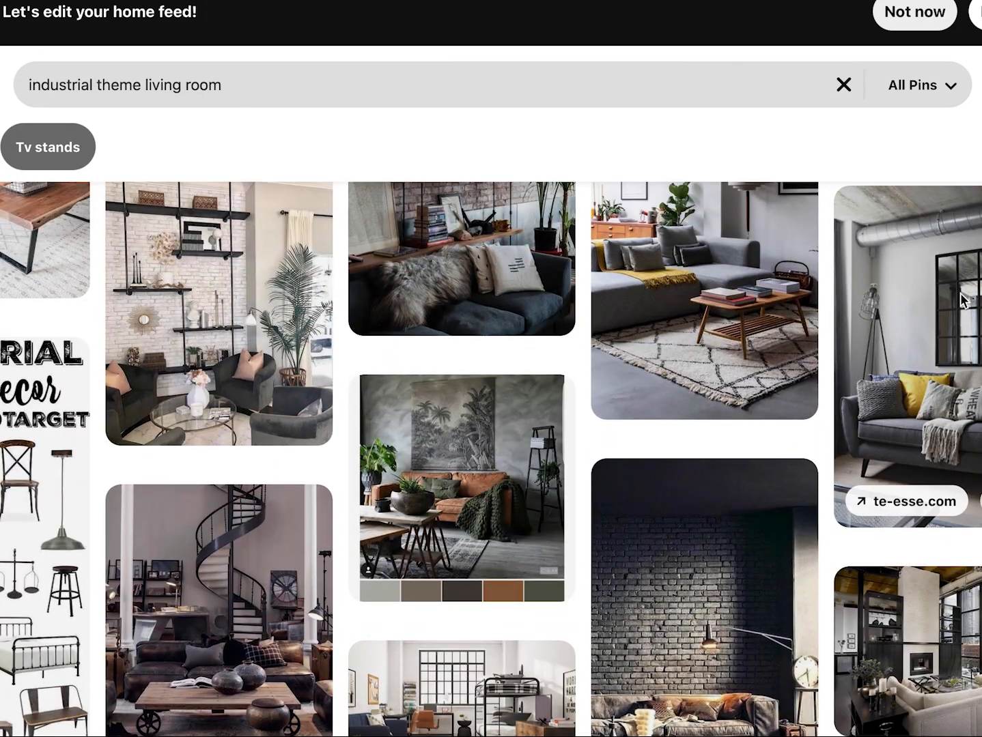
pyautogui.click(907, 341)
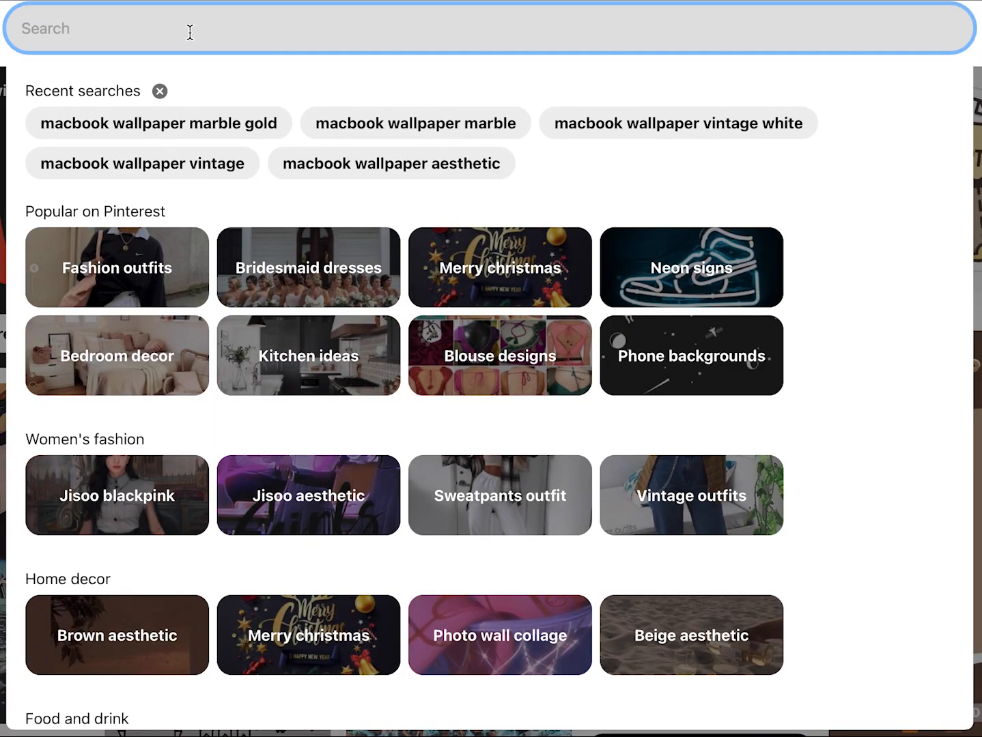
pyautogui.write('conc')
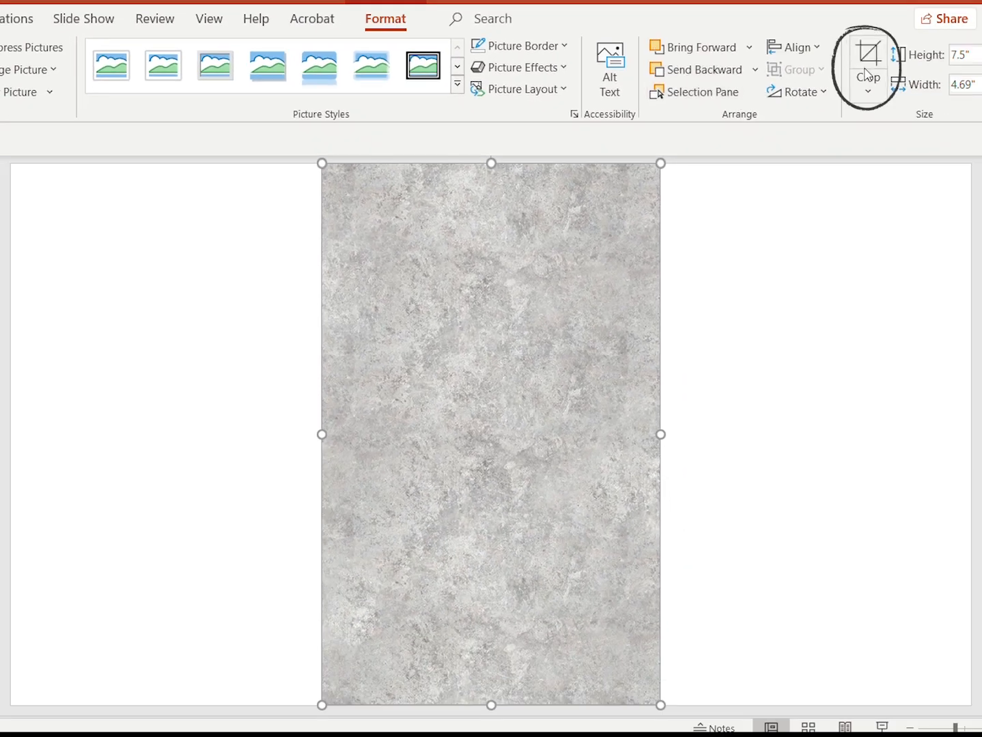
# - Crop the tall concrete texture to an oval, then bring up the slide size options
pyautogui.click(868, 68)
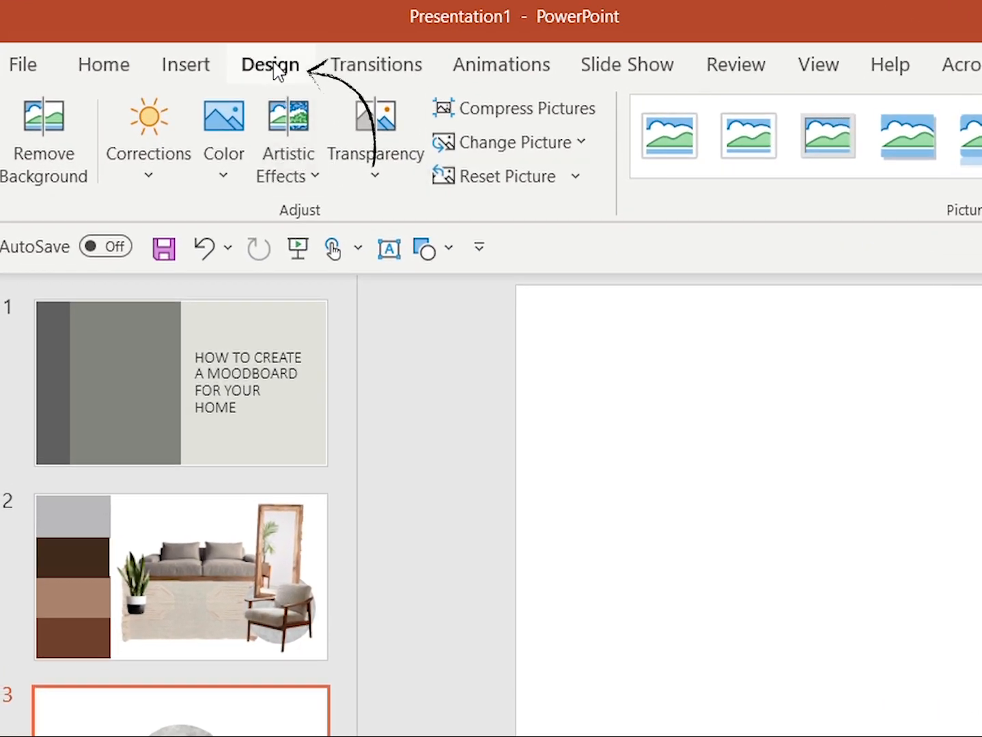
pyautogui.click(270, 65)
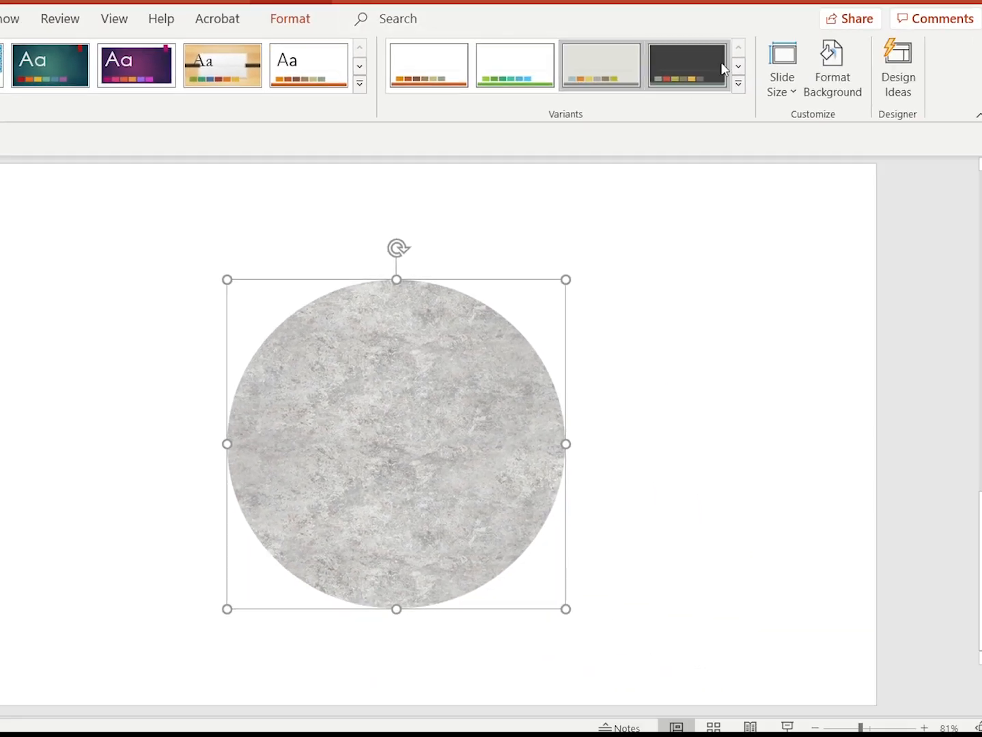
pyautogui.click(781, 68)
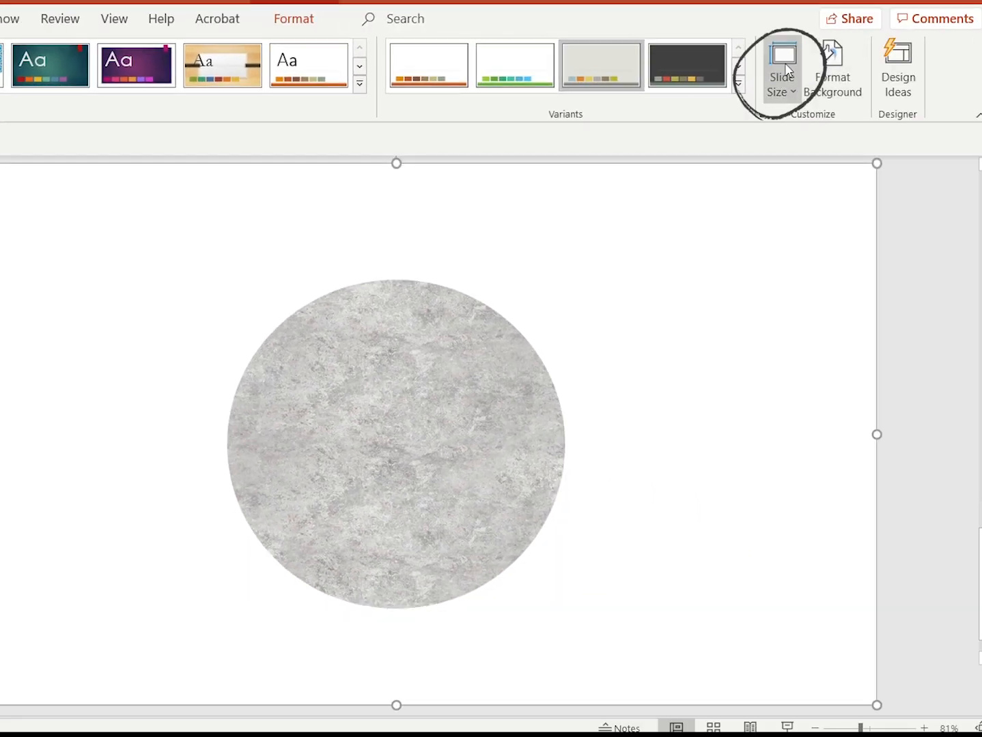
pyautogui.click(782, 68)
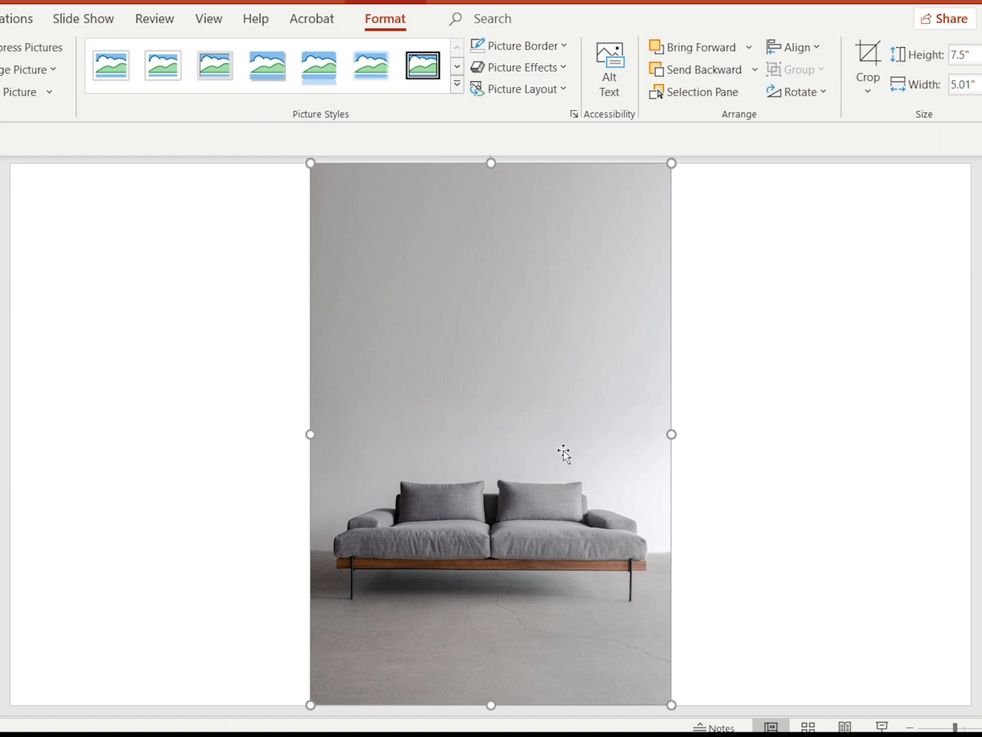
pyautogui.moveTo(565, 432)
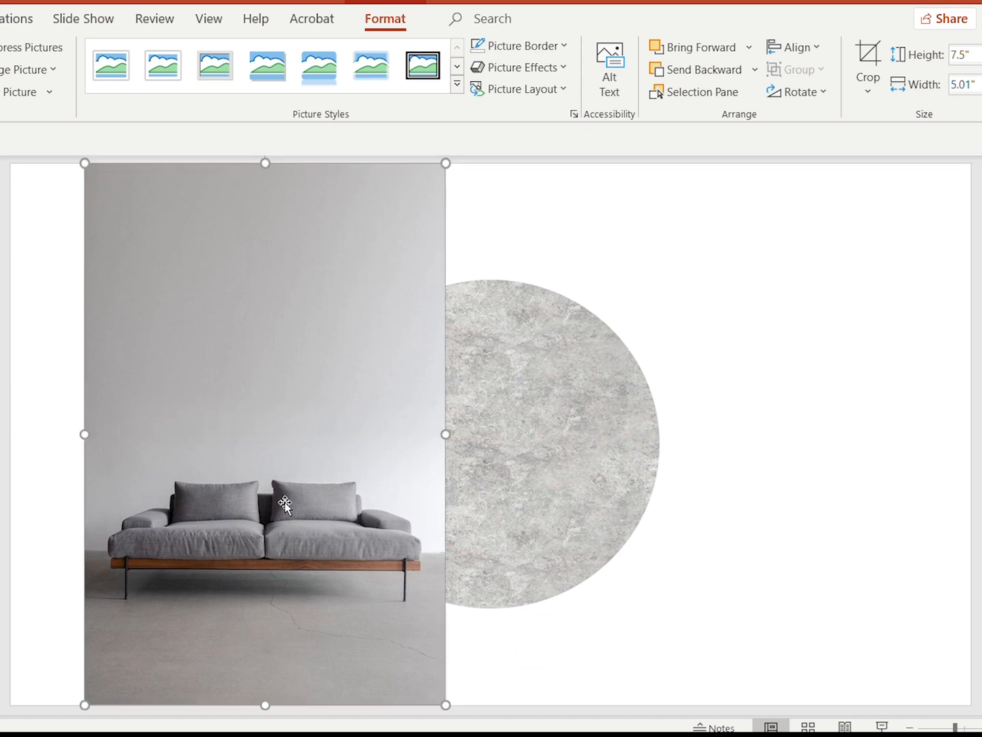
pyautogui.moveTo(326, 437)
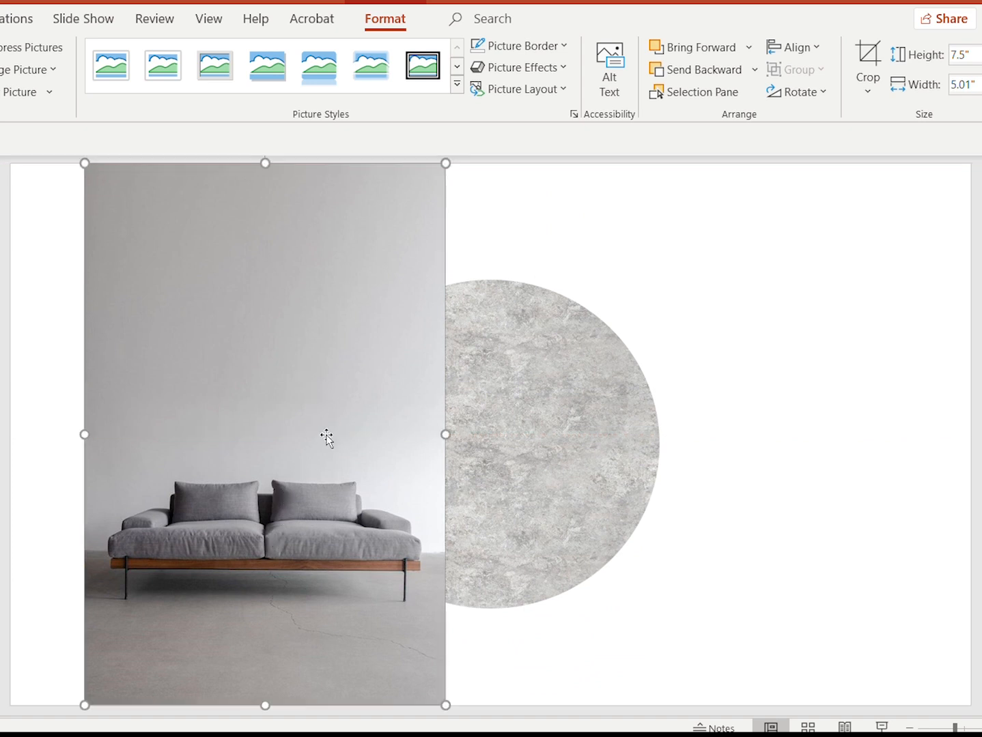
pyautogui.moveTo(101, 320)
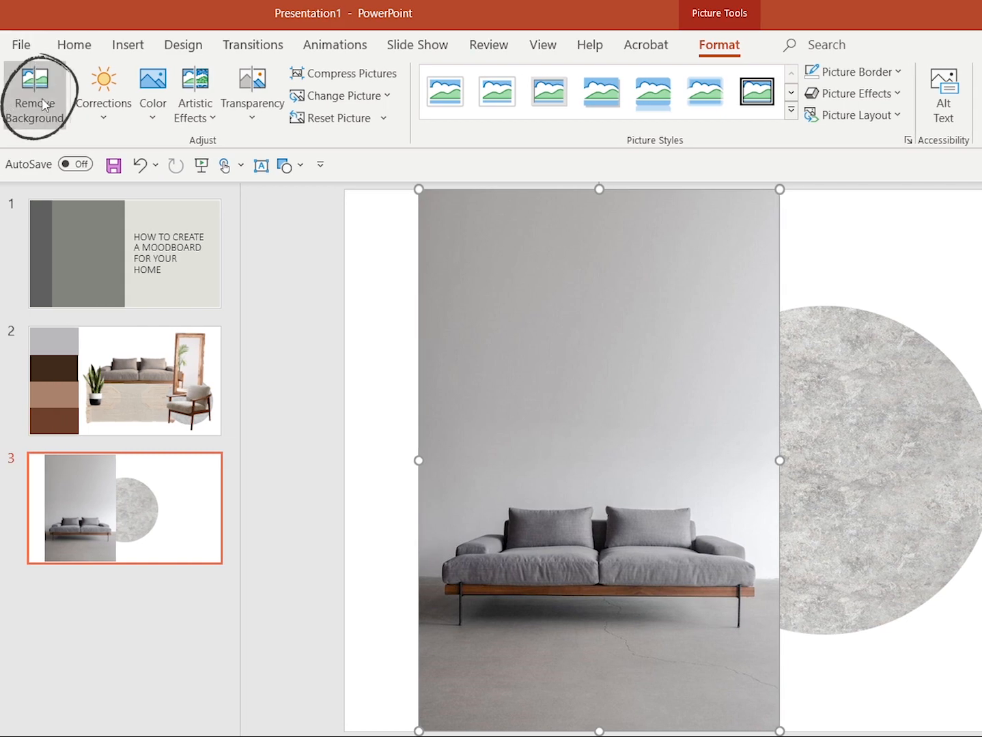
# - Remove the sofa photo's magenta backdrop and shadow patch, refine the kept areas, and keep changes
pyautogui.click(34, 99)
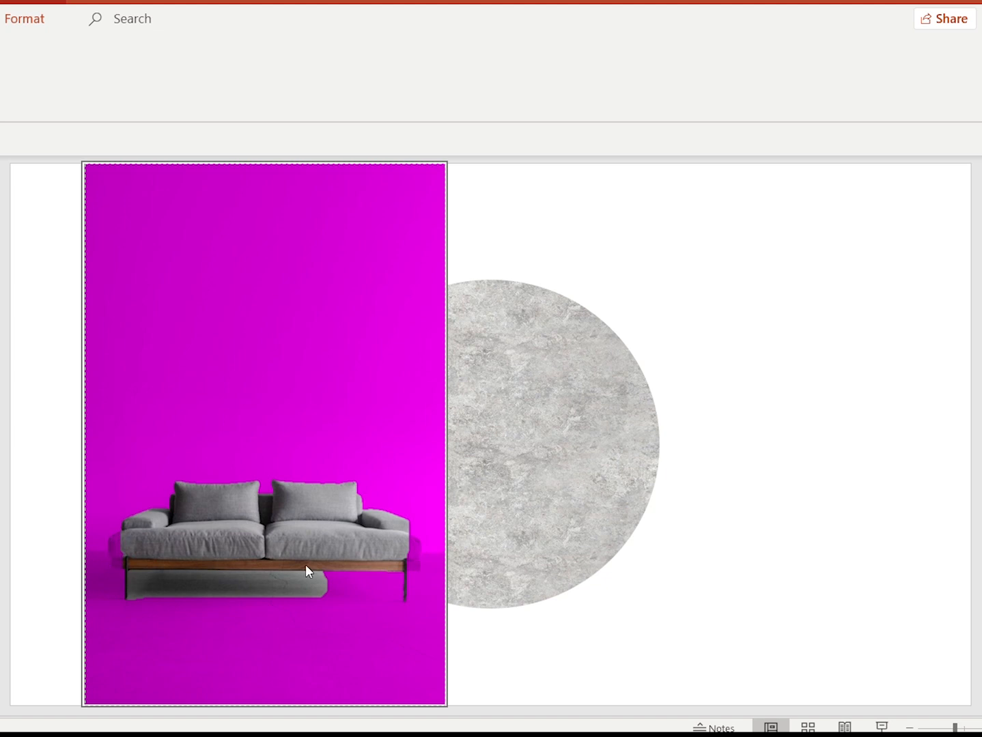
pyautogui.moveTo(372, 584)
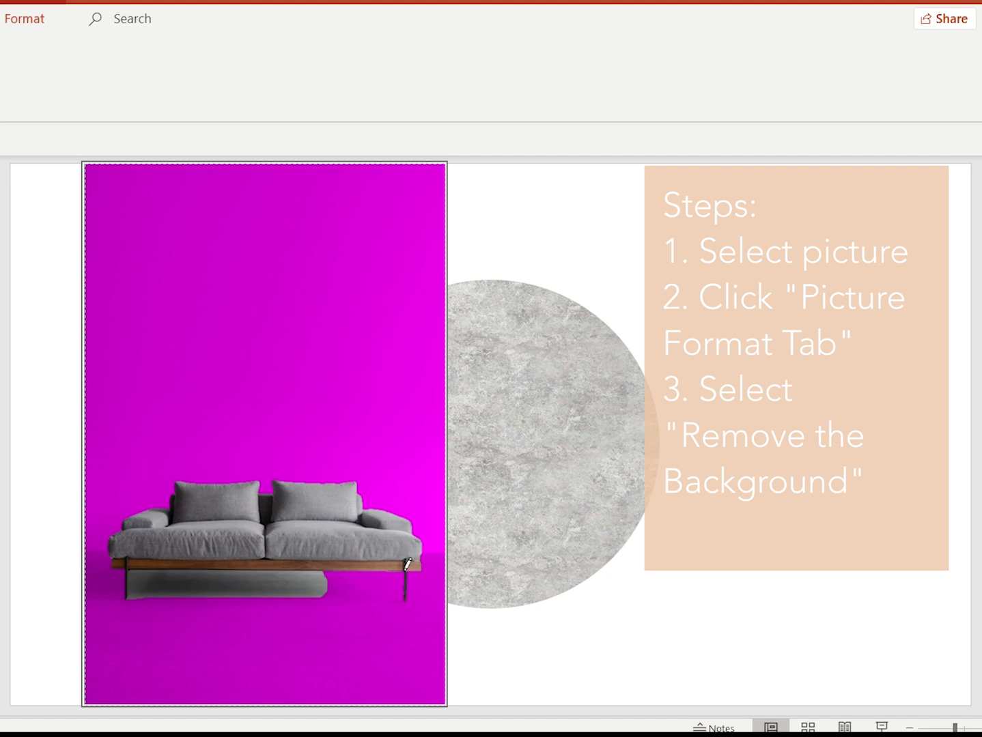
pyautogui.moveTo(200, 520)
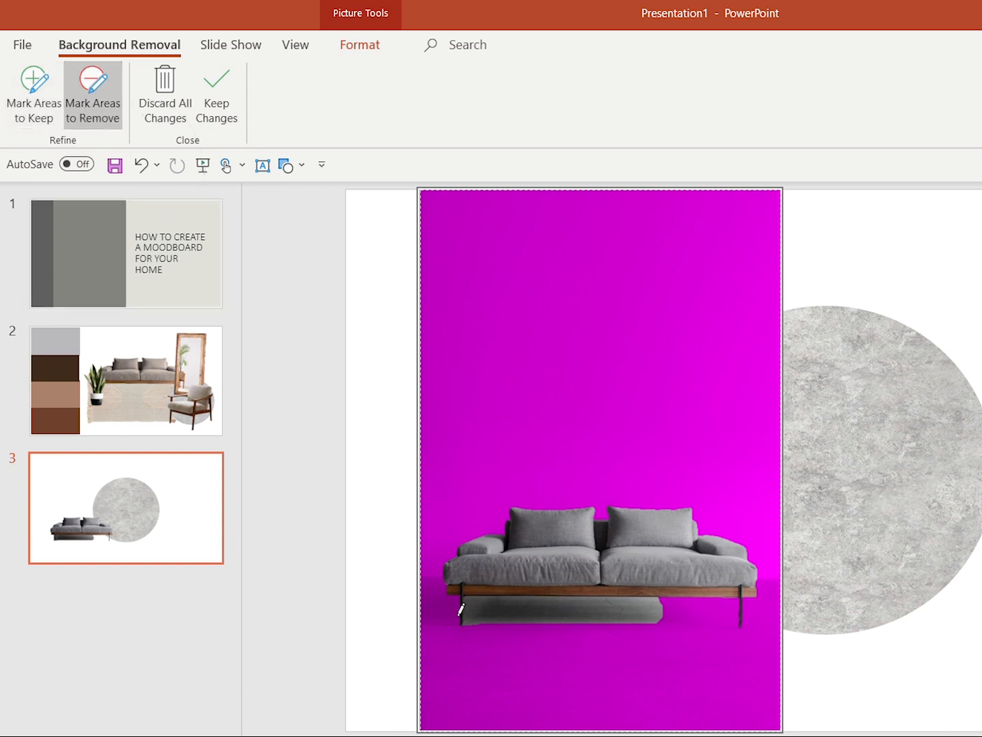
pyautogui.moveTo(464, 611); pyautogui.dragTo(594, 611)
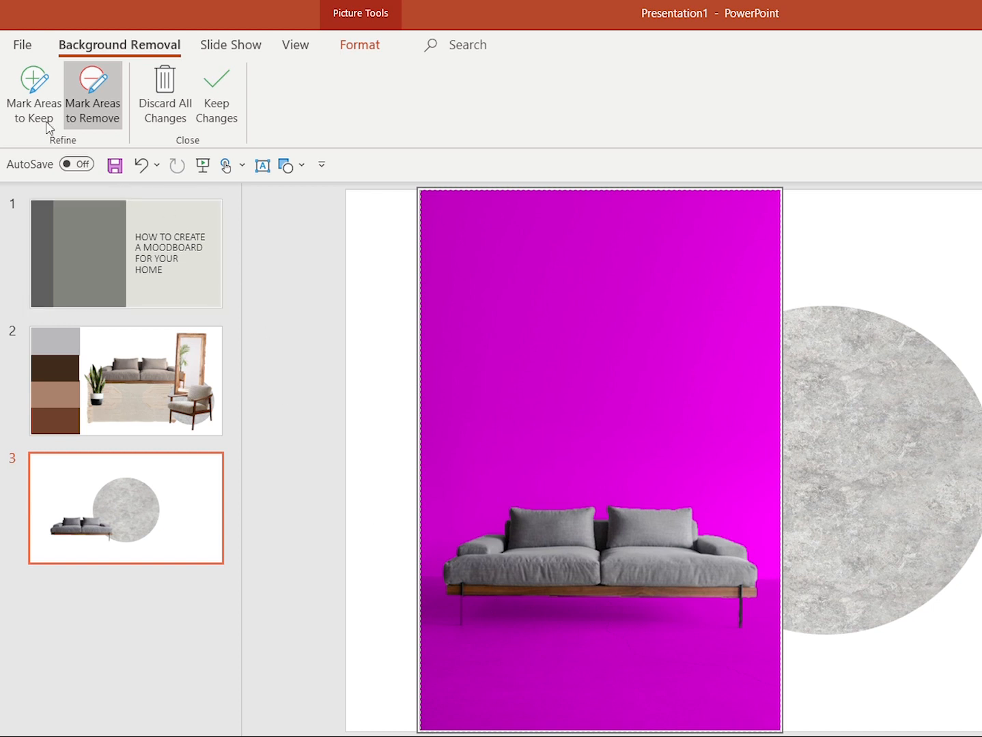
pyautogui.click(33, 94)
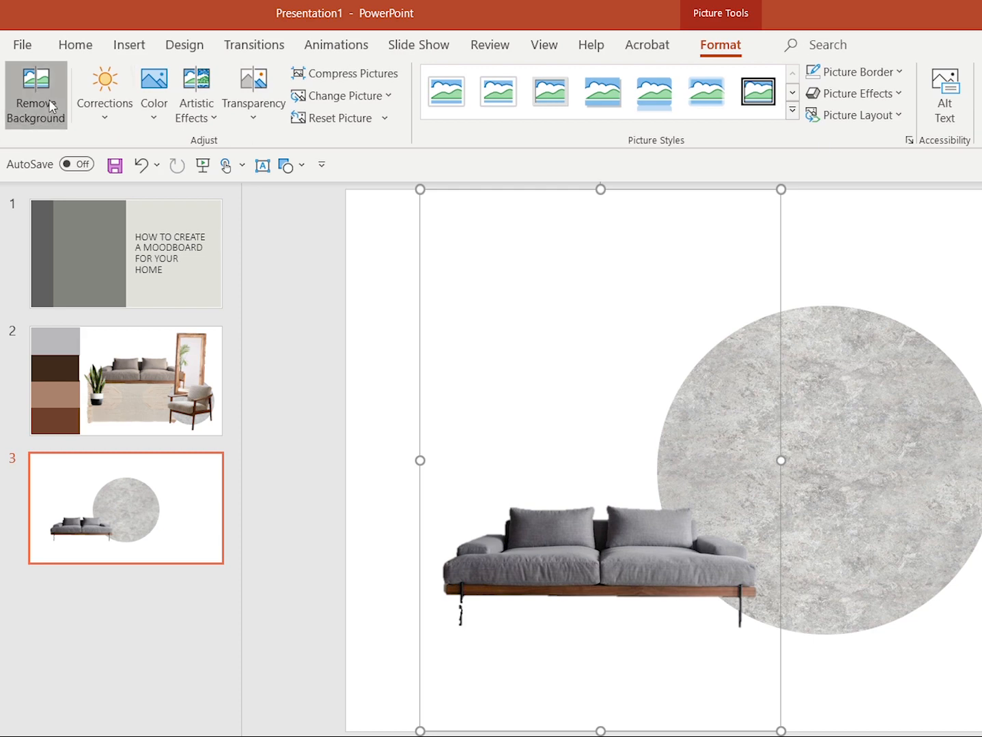
pyautogui.click(35, 95)
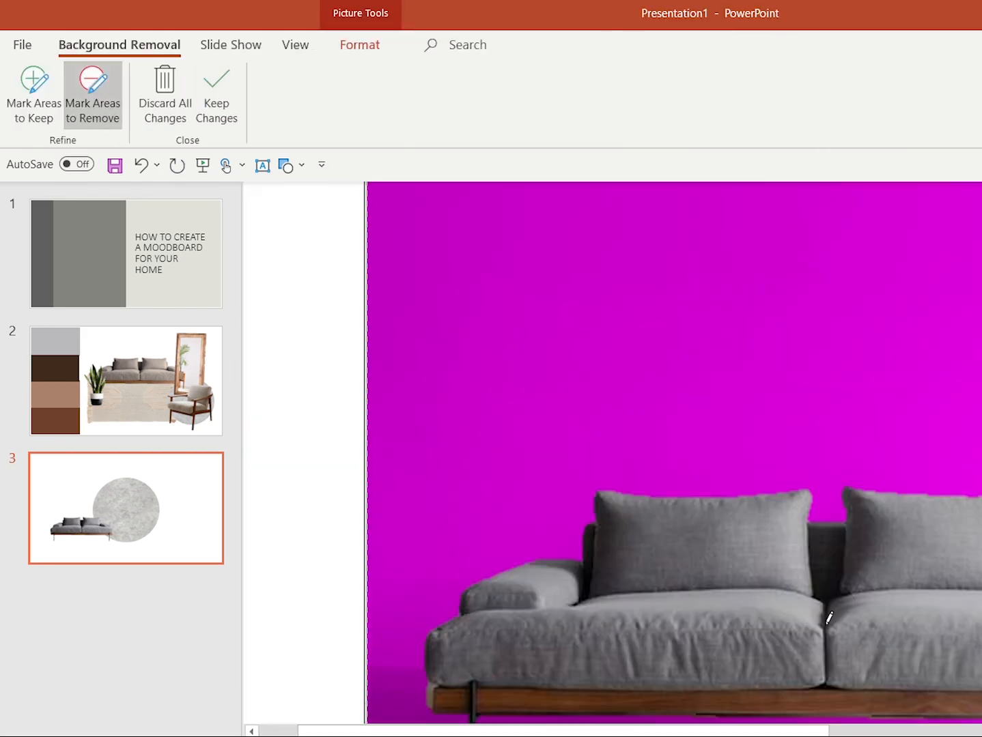
pyautogui.click(33, 94)
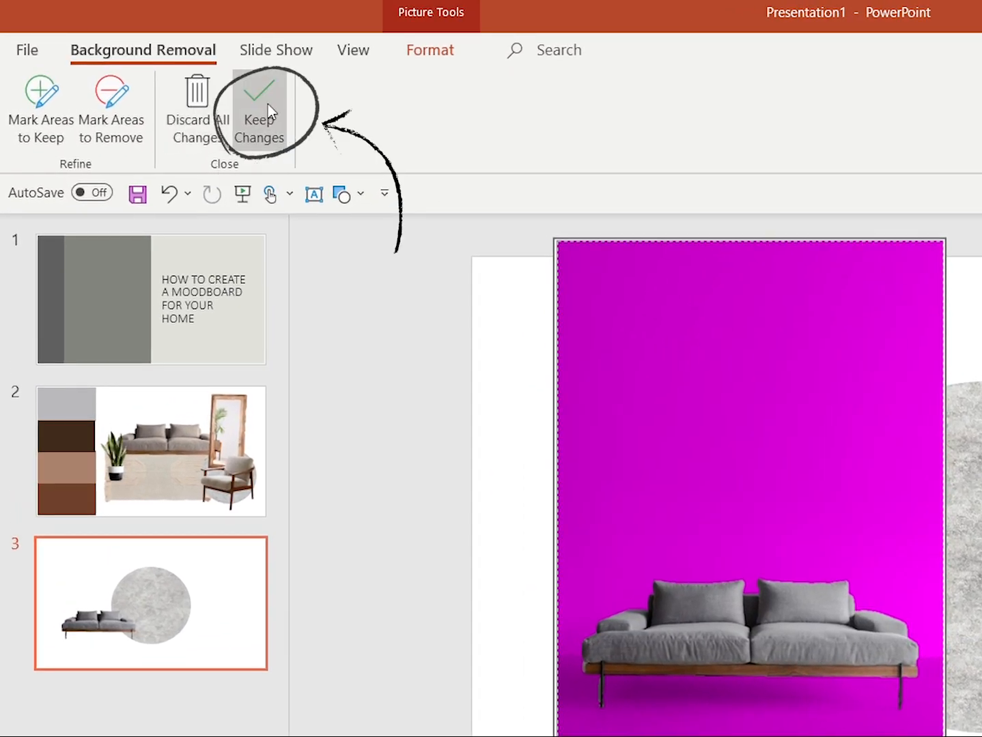
pyautogui.click(259, 110)
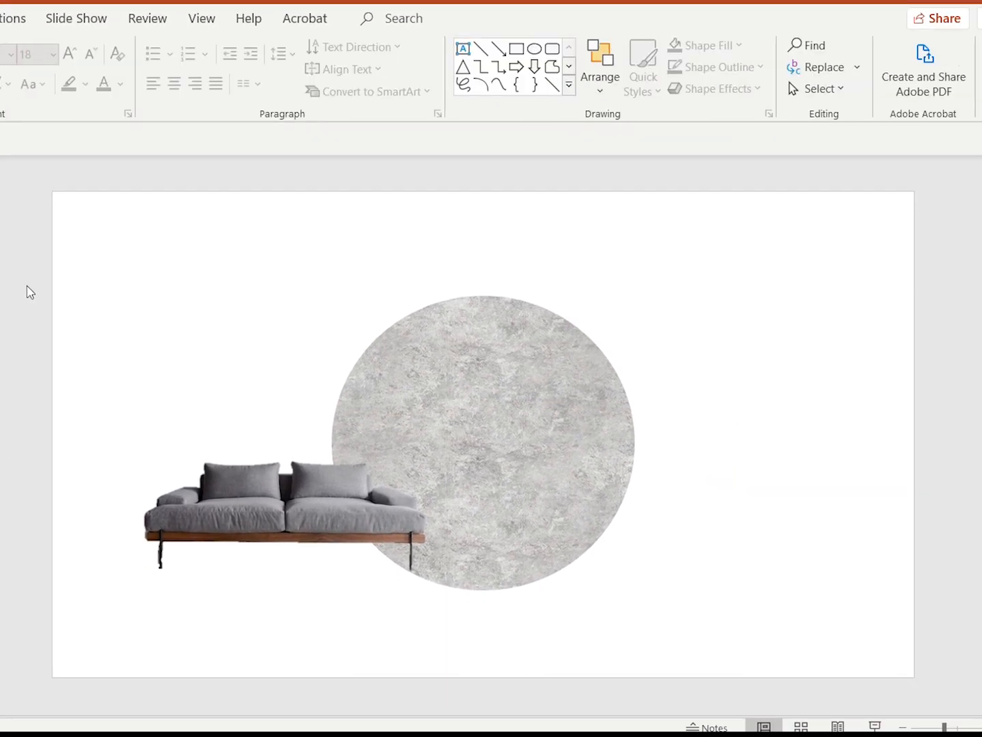
pyautogui.moveTo(391, 581)
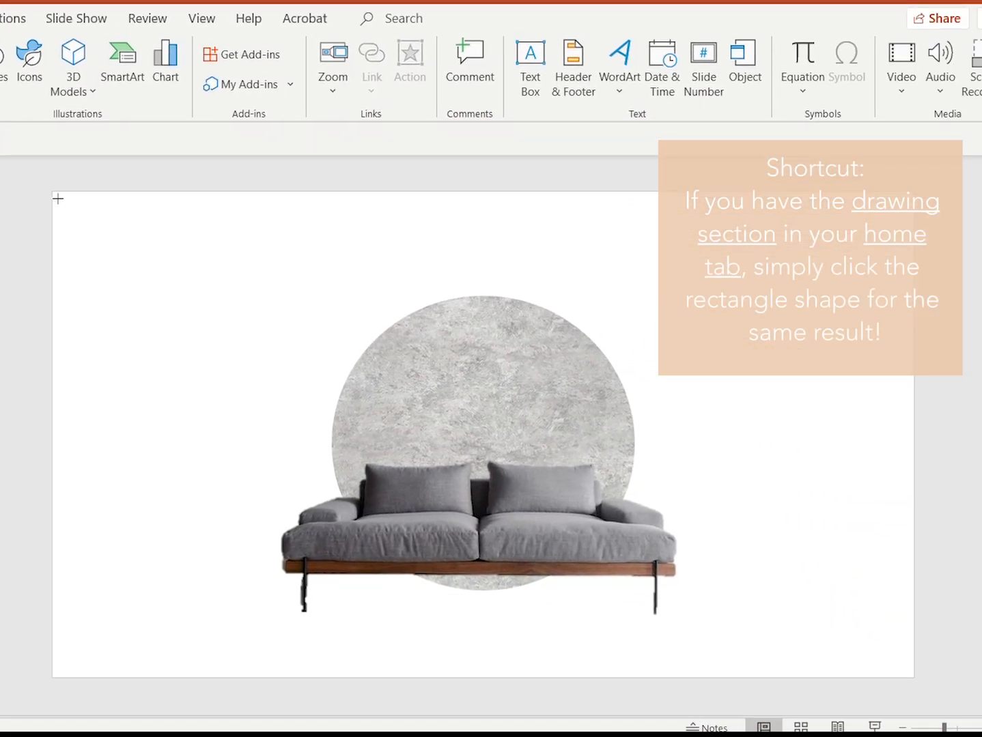
# - Draw a rectangle on the left side of slide 3
pyautogui.moveTo(57, 198); pyautogui.dragTo(456, 416)
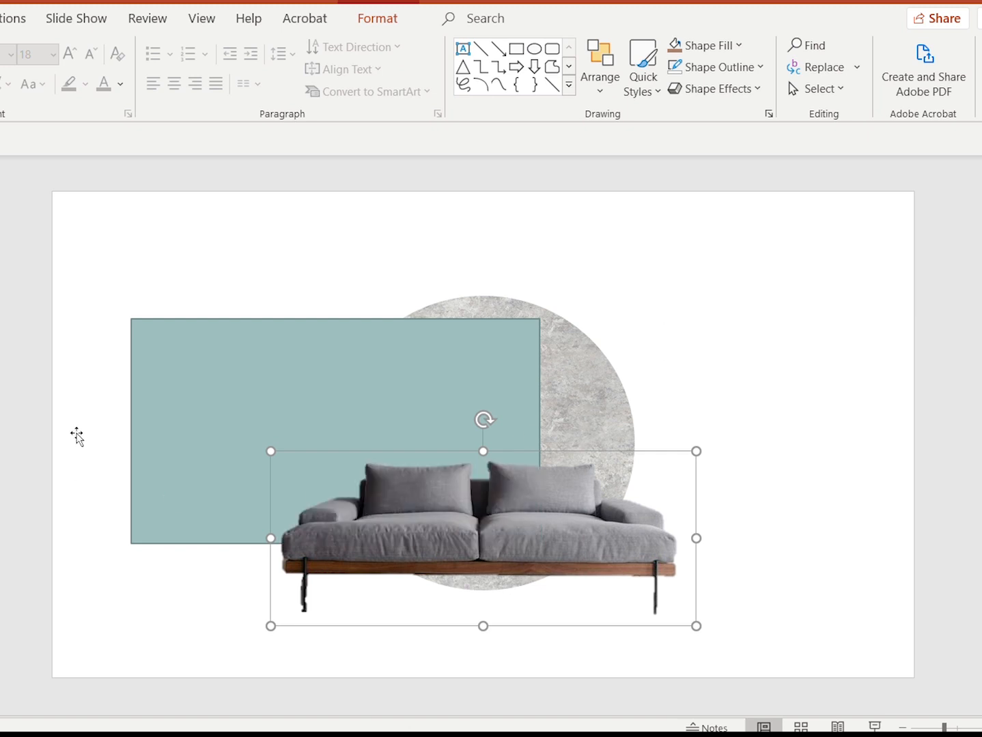
pyautogui.moveTo(326, 316)
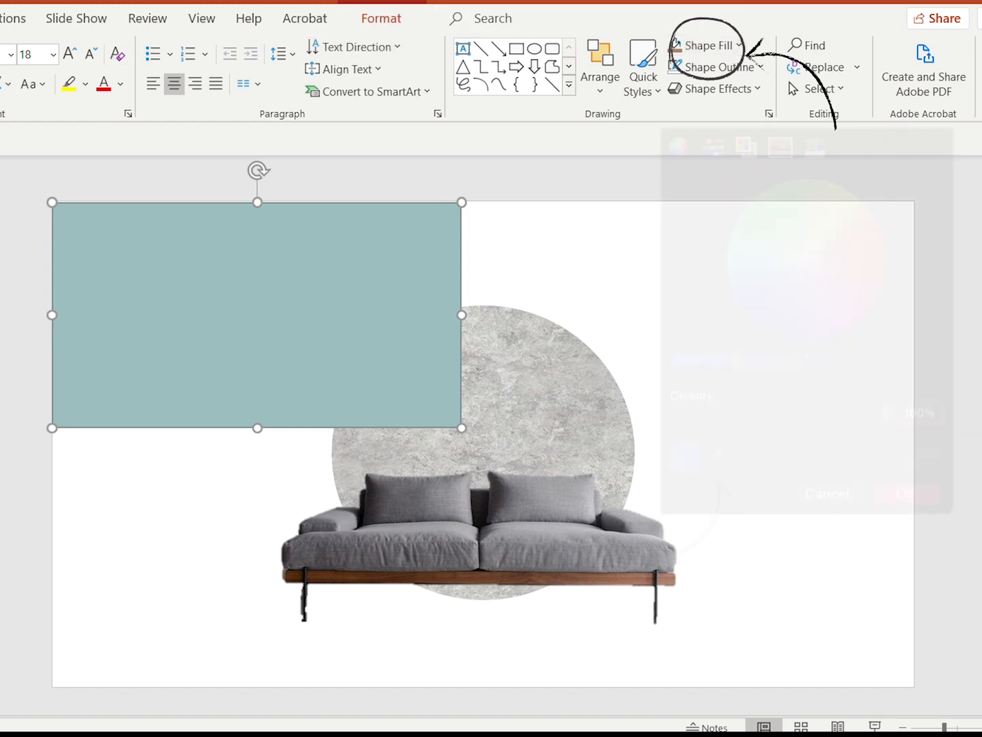
# - Recolour the rectangle by sampling the sofa's grey with the eyedropper
pyautogui.click(705, 45)
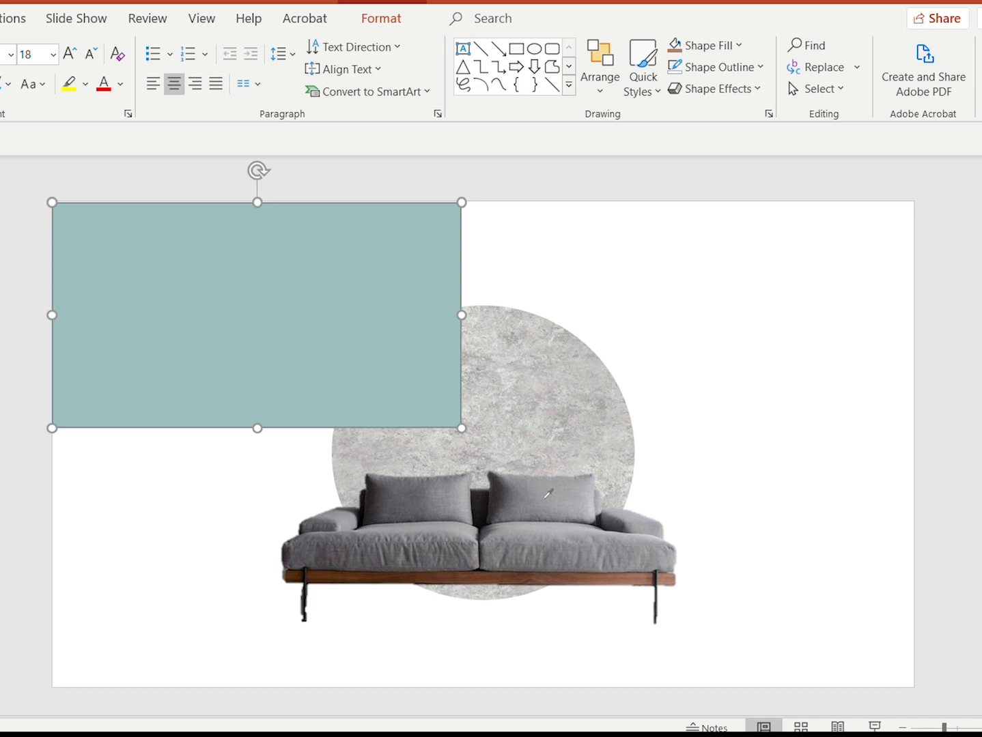
pyautogui.click(703, 44)
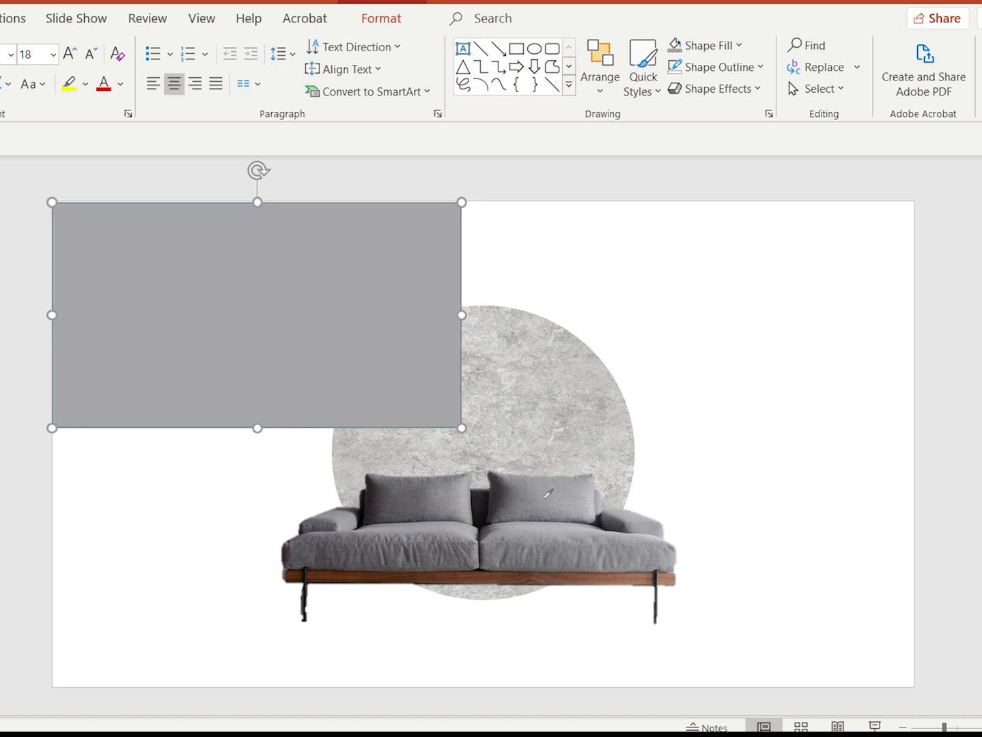
pyautogui.moveTo(704, 144)
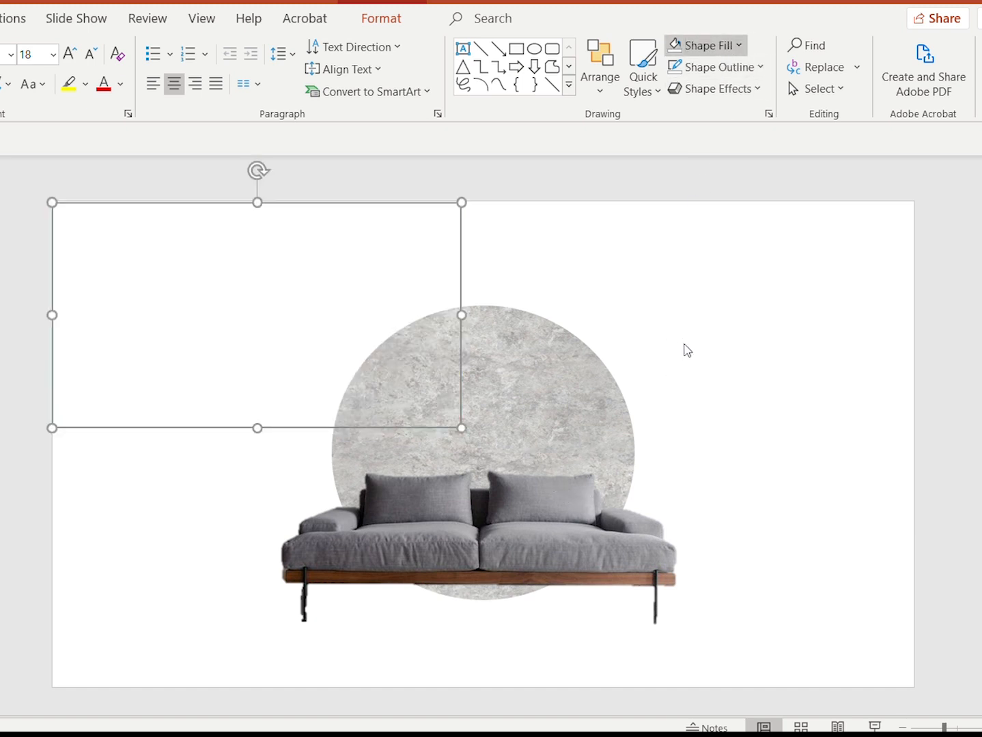
pyautogui.moveTo(570, 487)
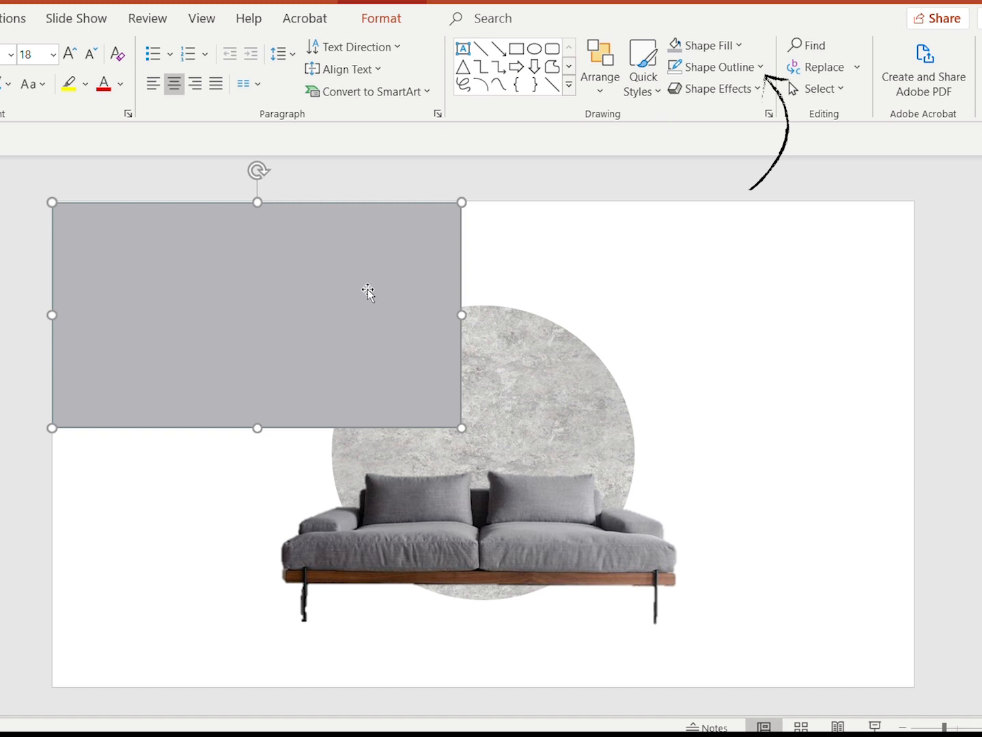
pyautogui.moveTo(716, 67)
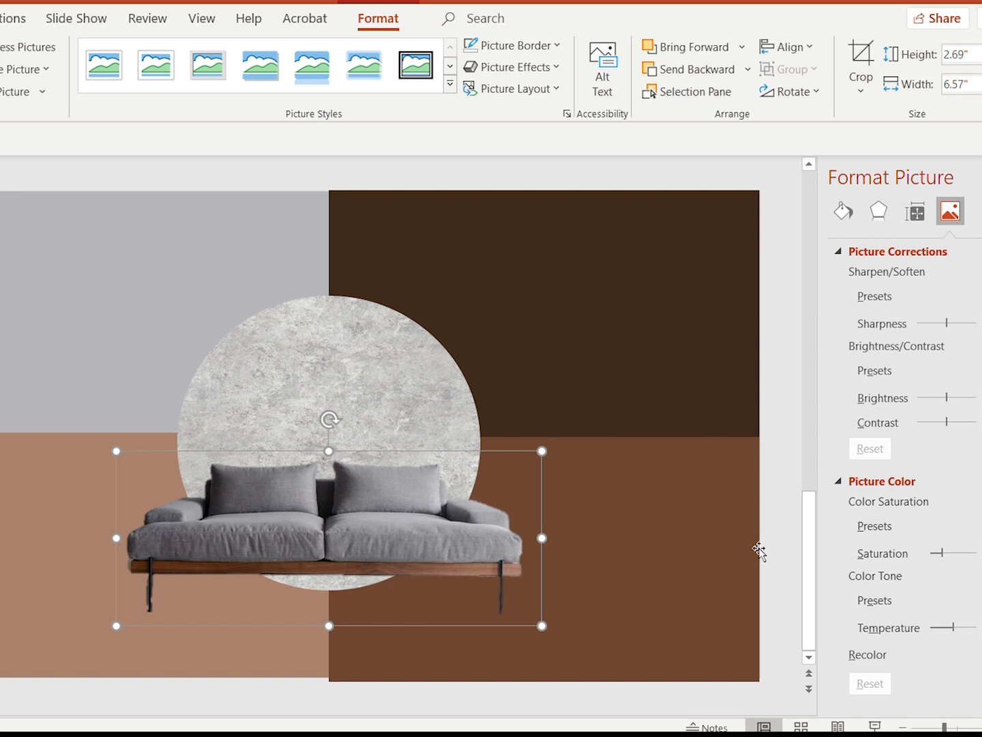
pyautogui.moveTo(950, 497)
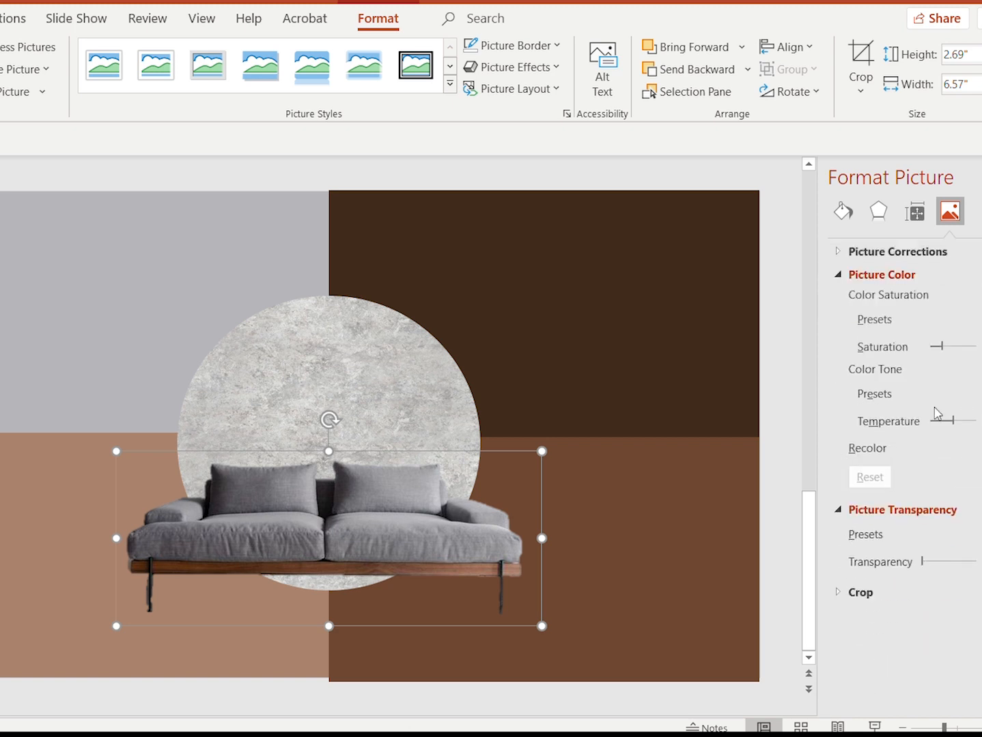
# - Lower the sofa's saturation and warm its colour temperature using the Picture Color sliders
pyautogui.moveTo(939, 346); pyautogui.dragTo(956, 346)
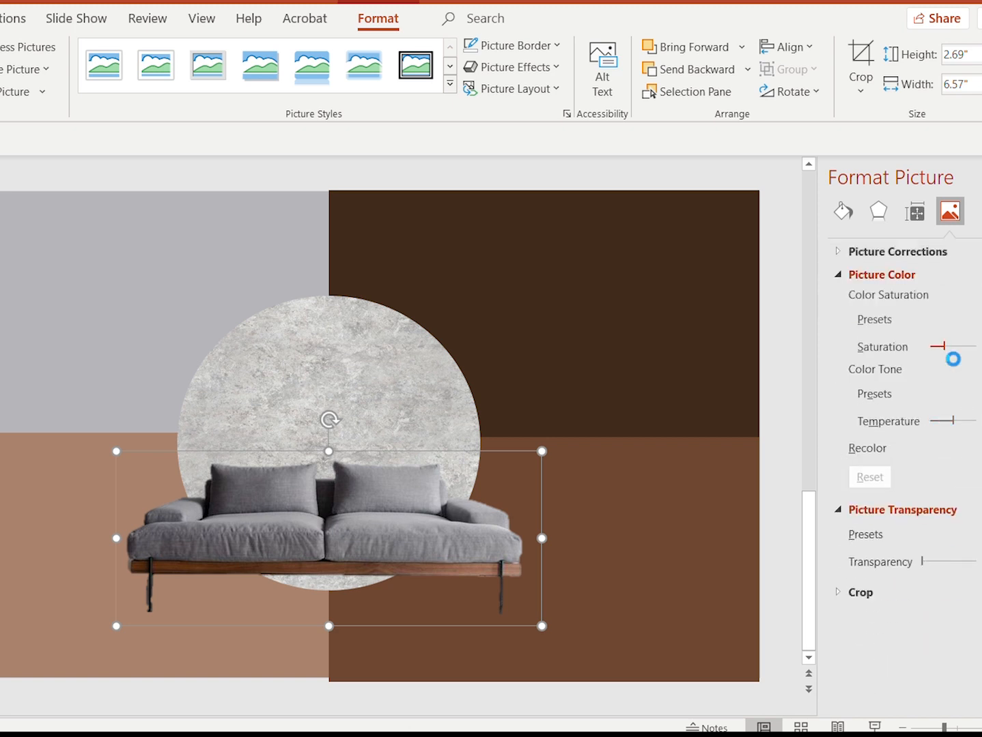
pyautogui.moveTo(953, 358); pyautogui.dragTo(950, 353)
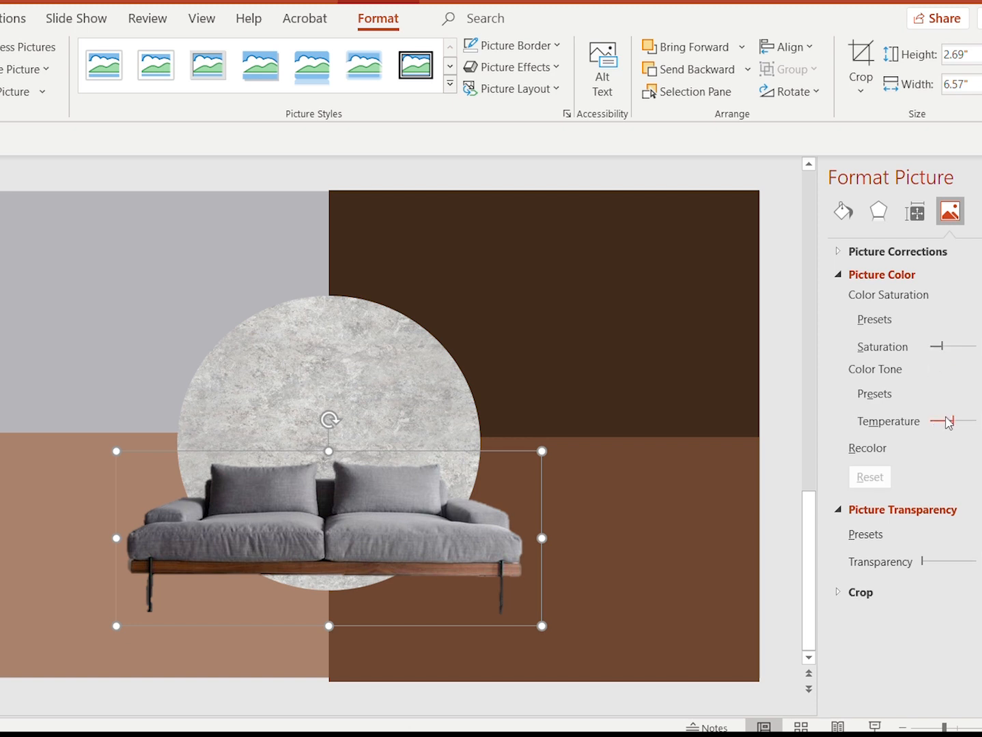
pyautogui.moveTo(946, 421); pyautogui.dragTo(963, 421)
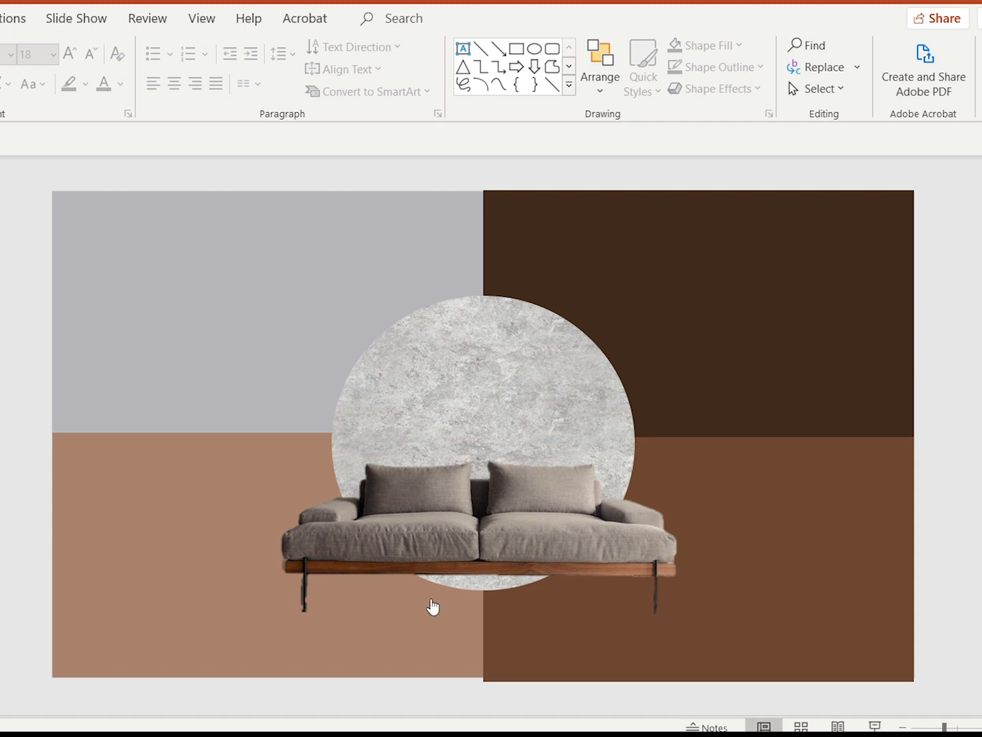
pyautogui.moveTo(210, 551)
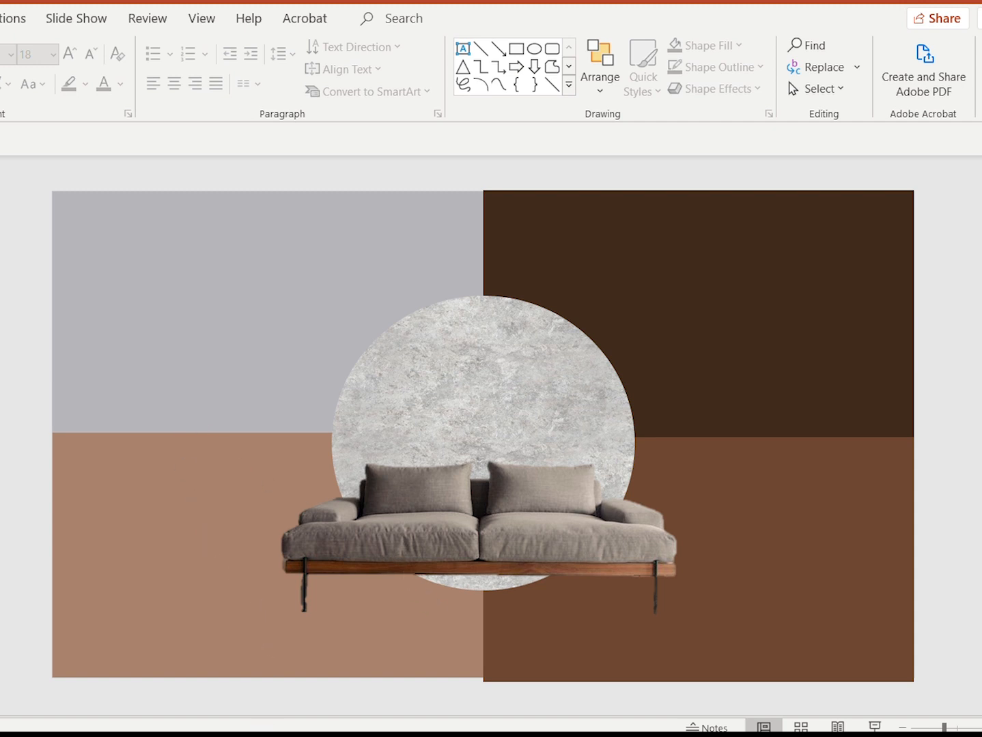
pyautogui.moveTo(391, 267)
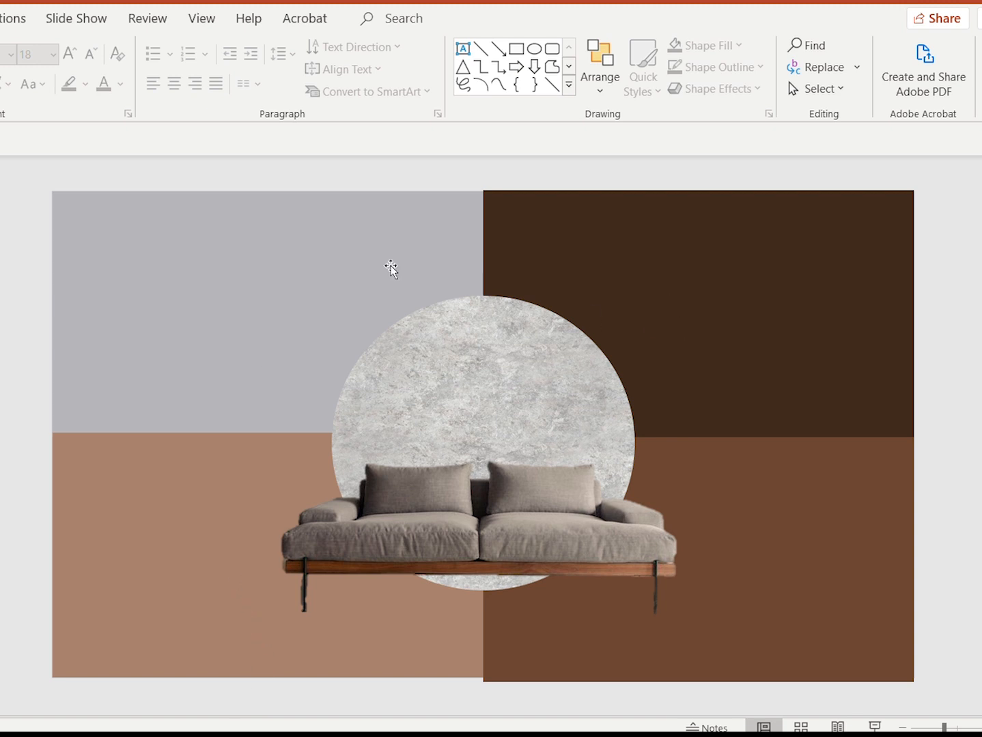